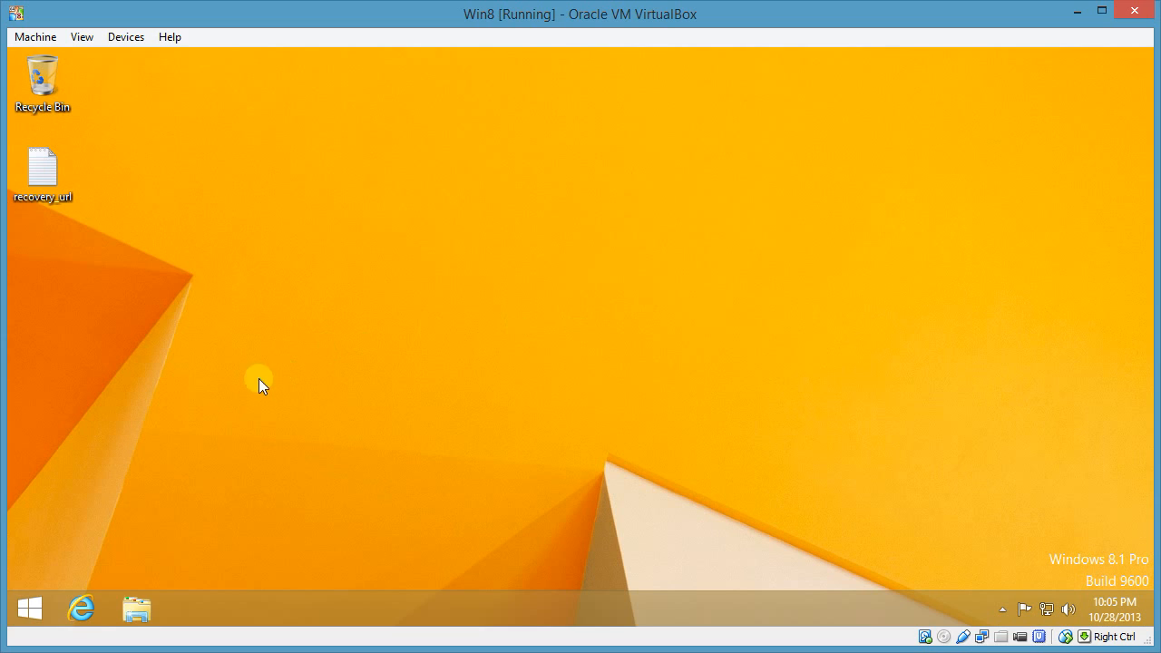
{"action": "mouse_move", "coordinate": [87, 562]}
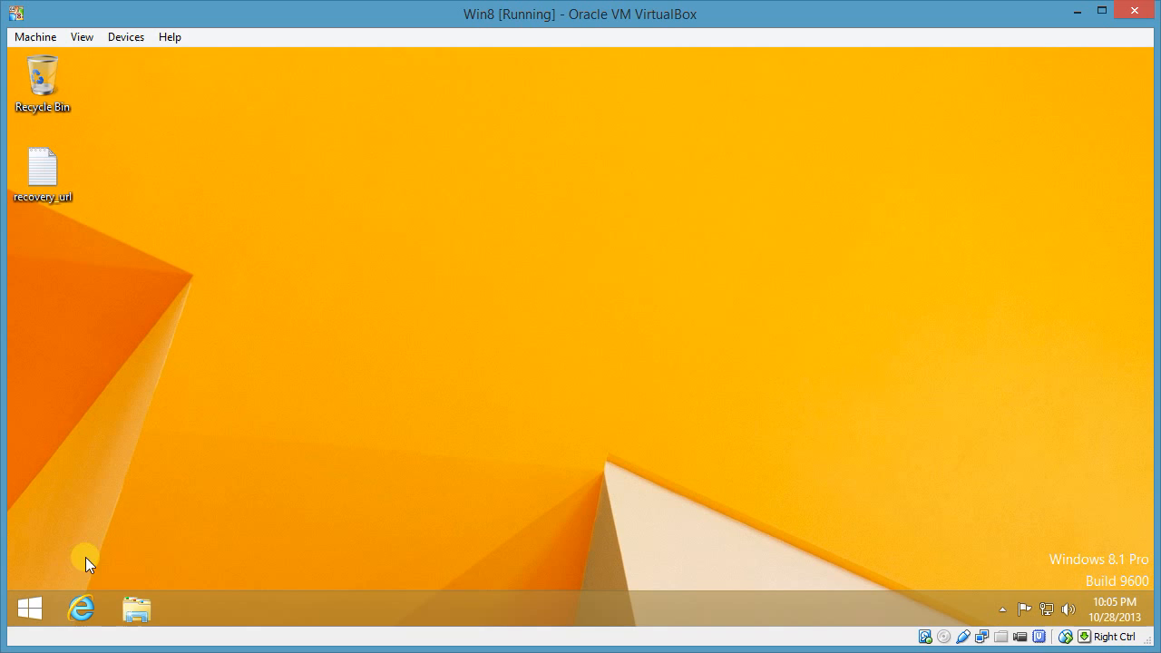
- Start BitLocker on Local Disk (C:) from This PC; it reports no usable TPM
{"action": "left_click", "coordinate": [136, 608]}
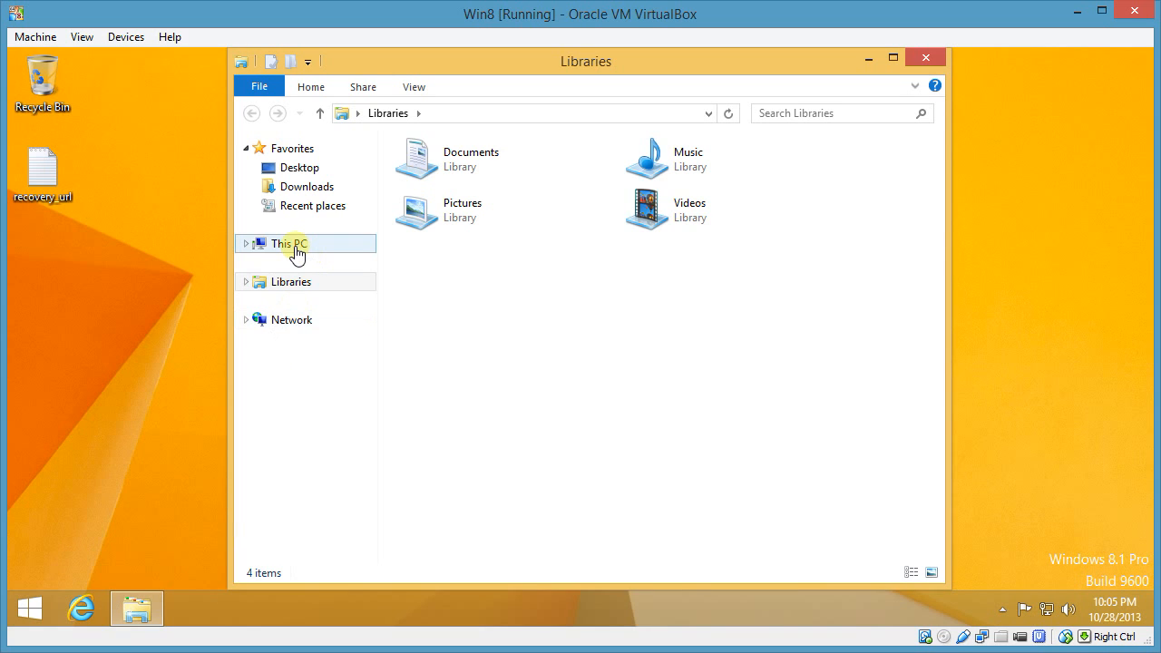
{"action": "left_click", "coordinate": [288, 243]}
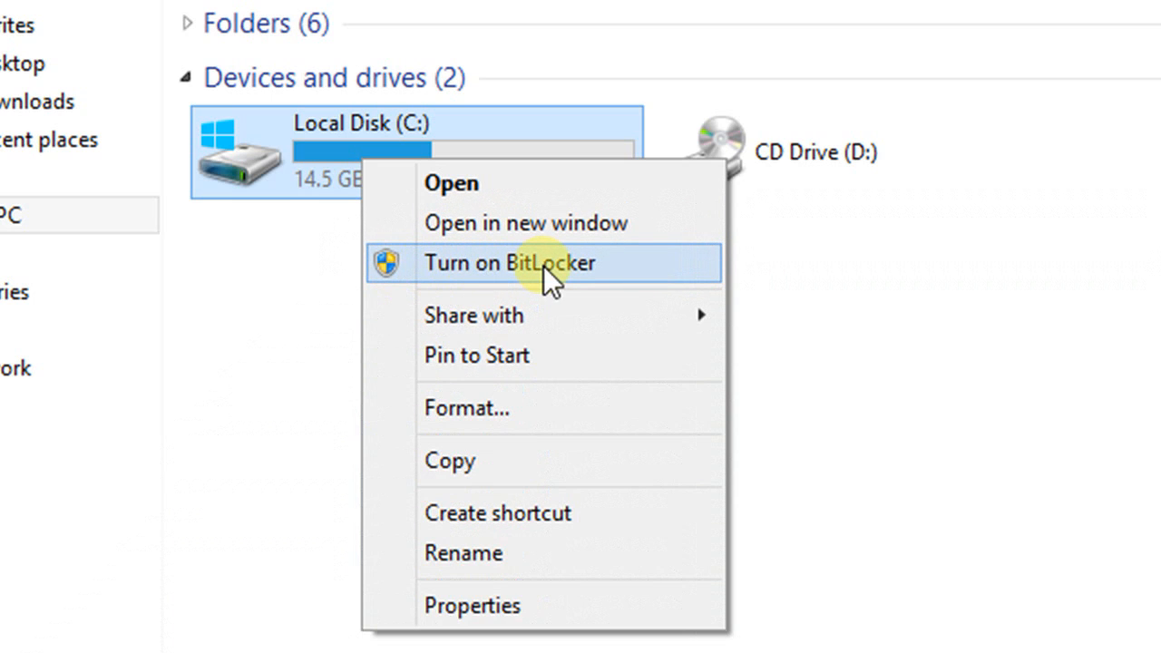
{"action": "left_click", "coordinate": [508, 263]}
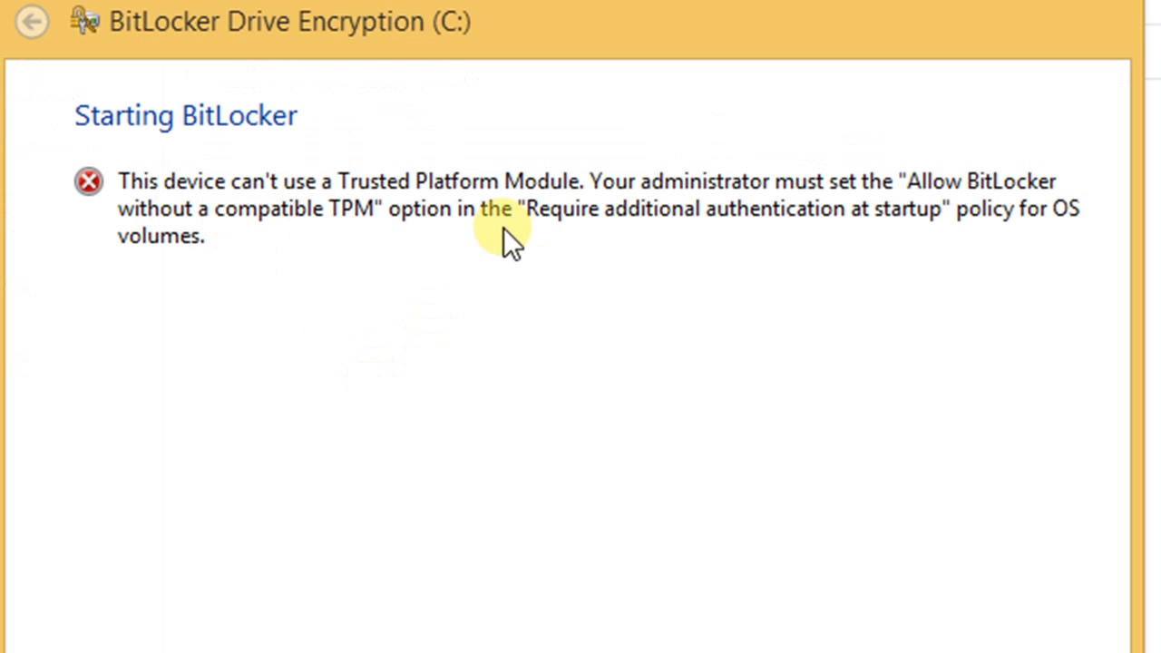
{"action": "mouse_move", "coordinate": [363, 250]}
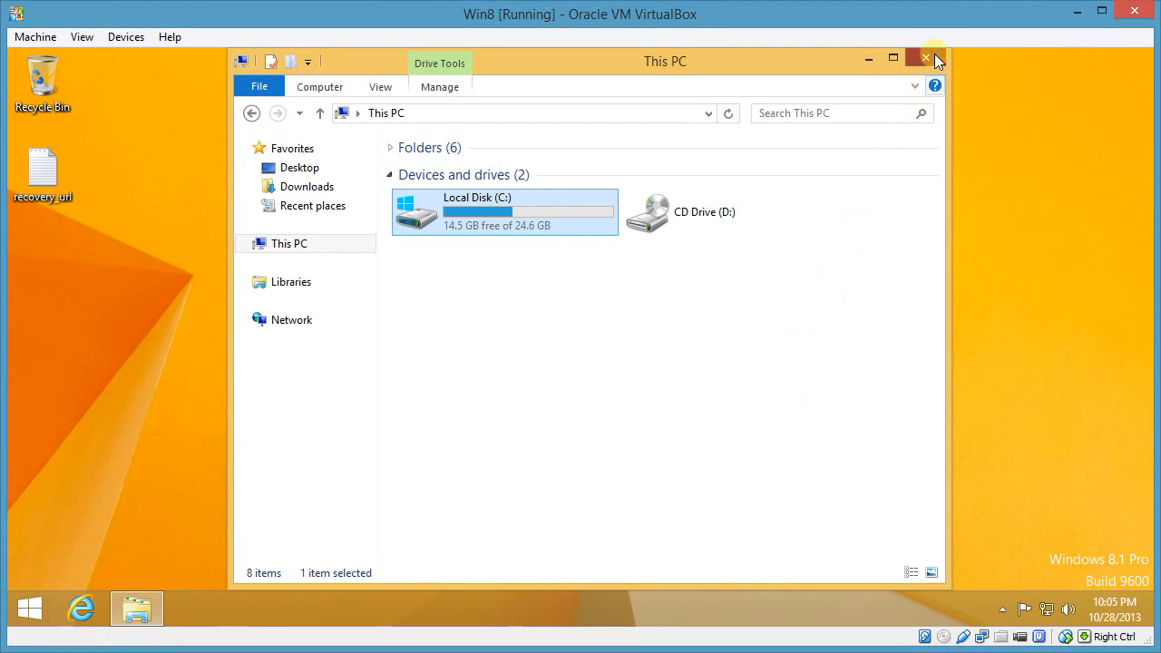
- Run gpedit.msc from the Start menu's Run dialog
{"action": "right_click", "coordinate": [28, 607]}
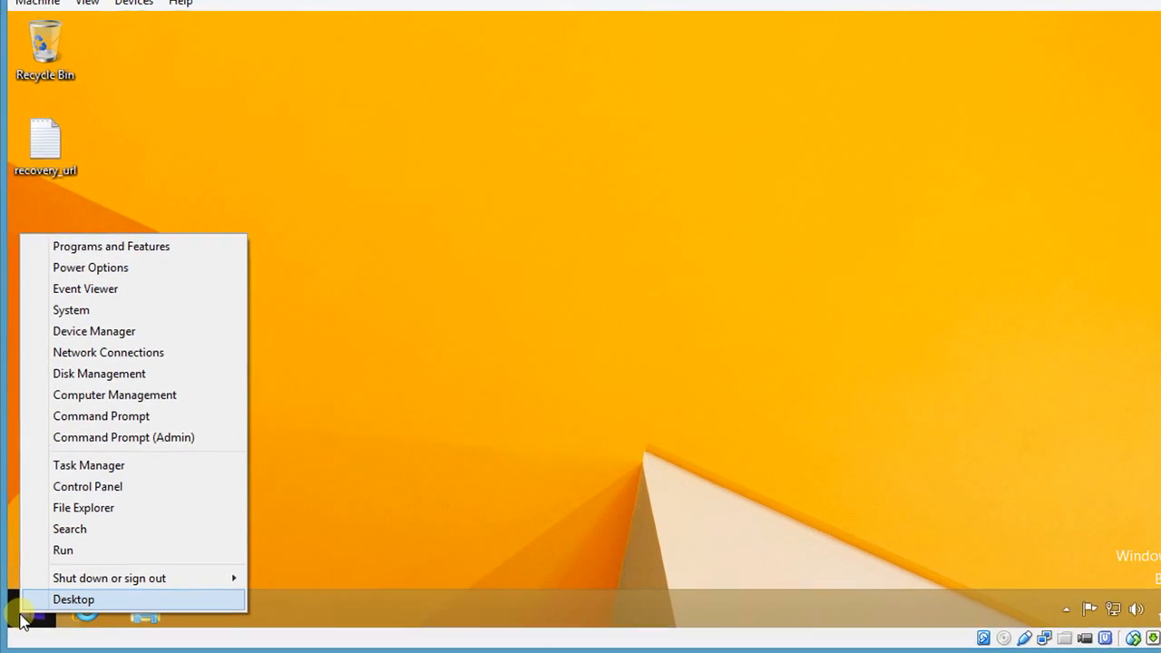
{"action": "left_click", "coordinate": [63, 549]}
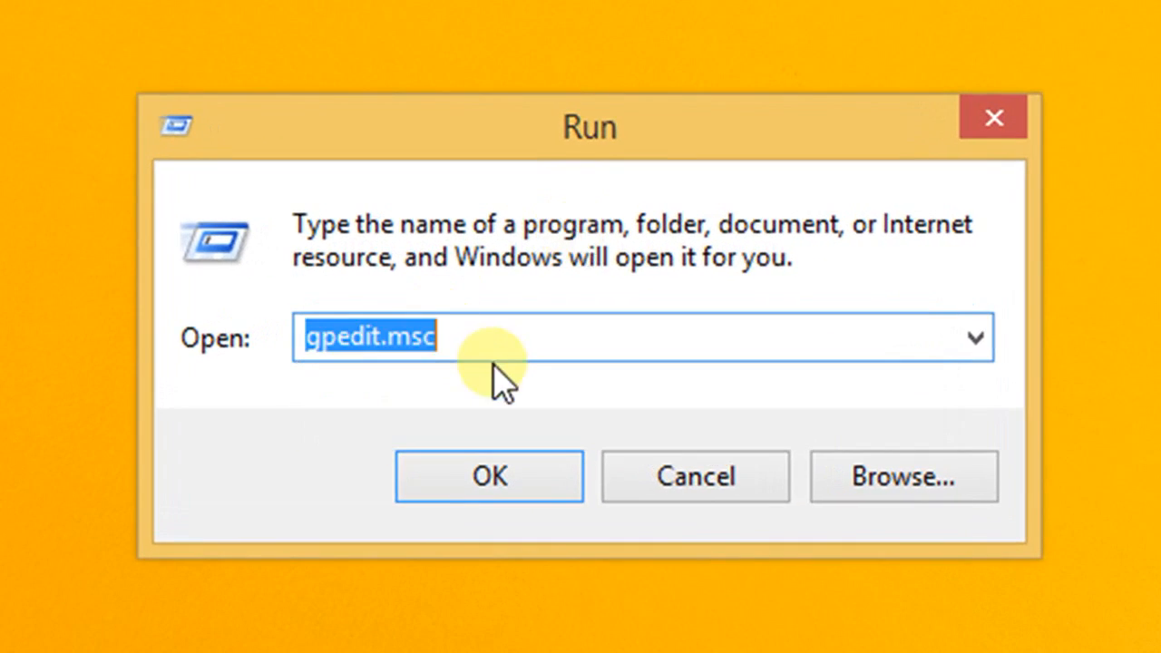
{"action": "left_click", "coordinate": [508, 336]}
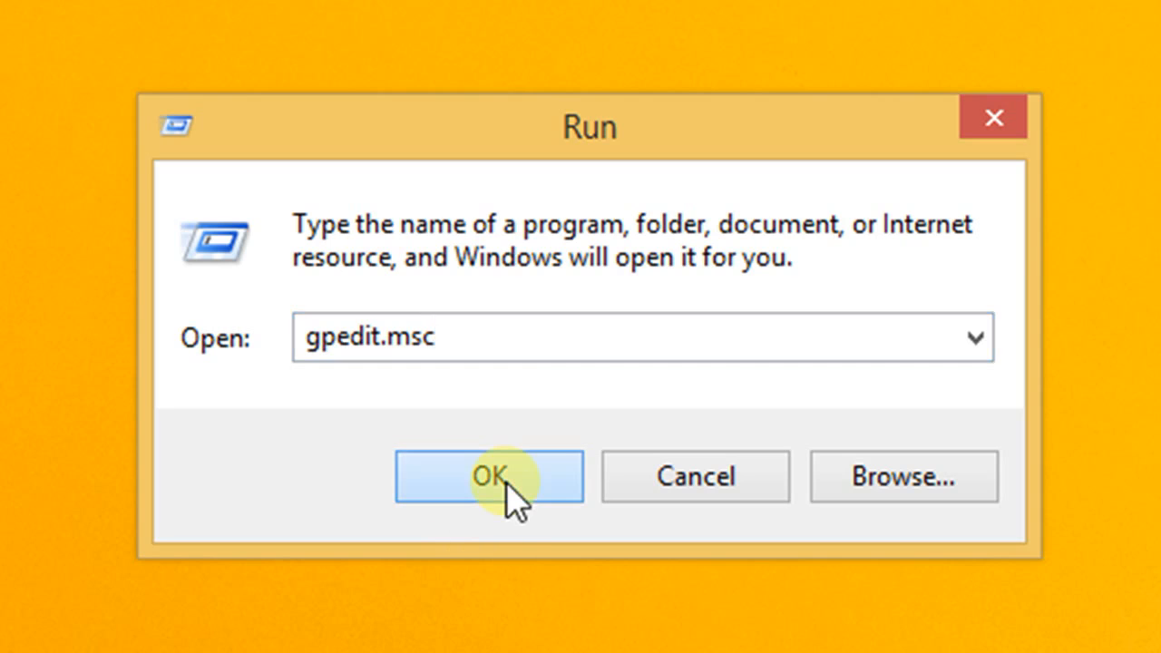
{"action": "left_click", "coordinate": [488, 476]}
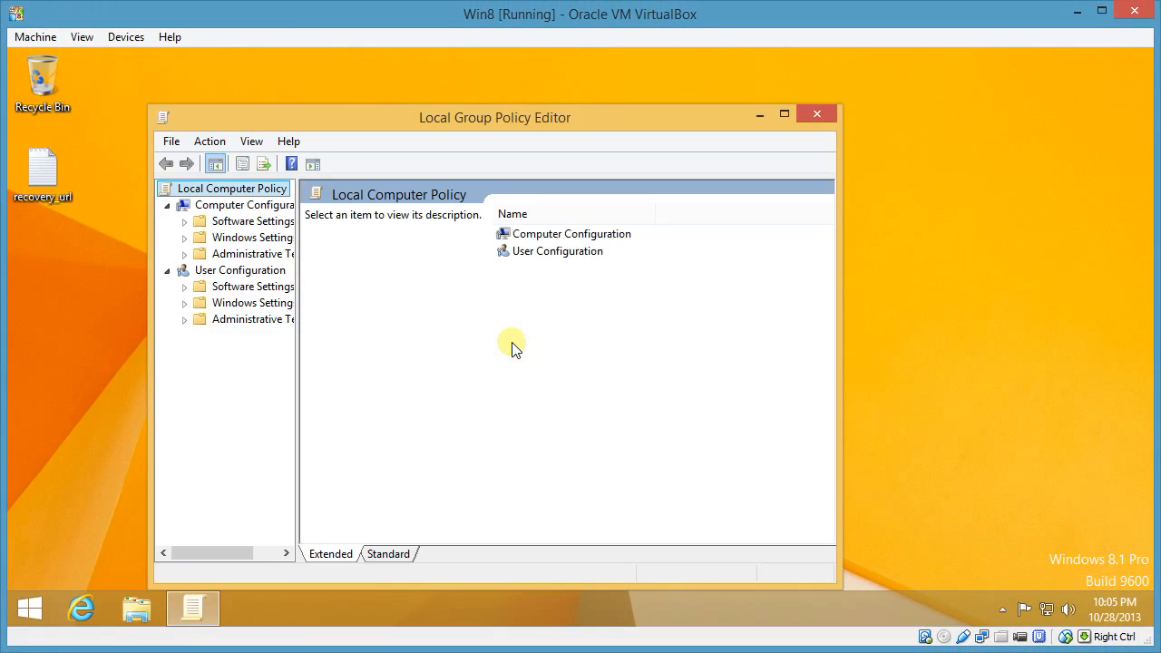
{"action": "mouse_move", "coordinate": [297, 363]}
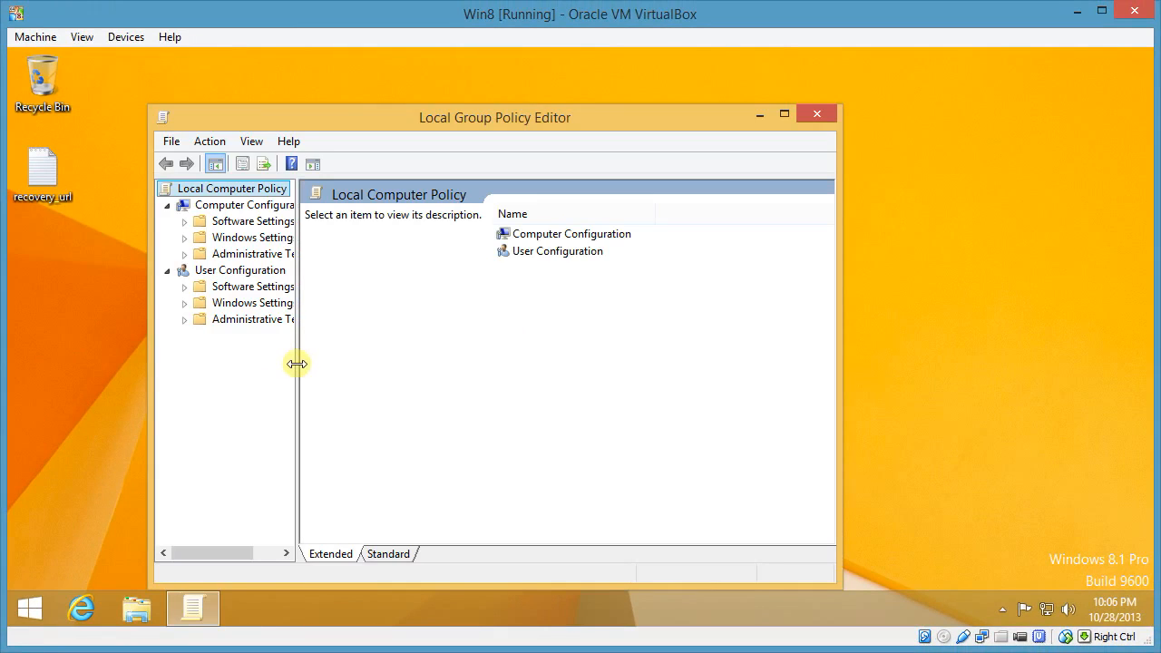
- Navigate to BitLocker Operating System Drives and select 'Require additional authentication at startup'
{"action": "left_click_drag", "start_coordinate": [297, 364], "coordinate": [445, 363]}
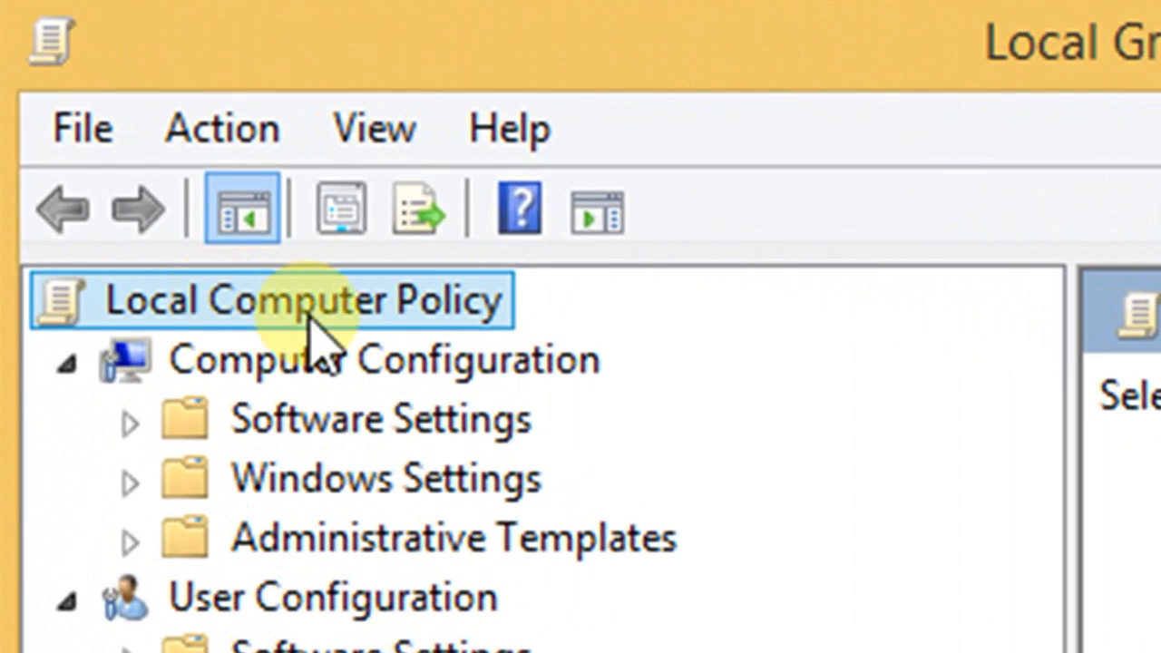
{"action": "mouse_move", "coordinate": [453, 490]}
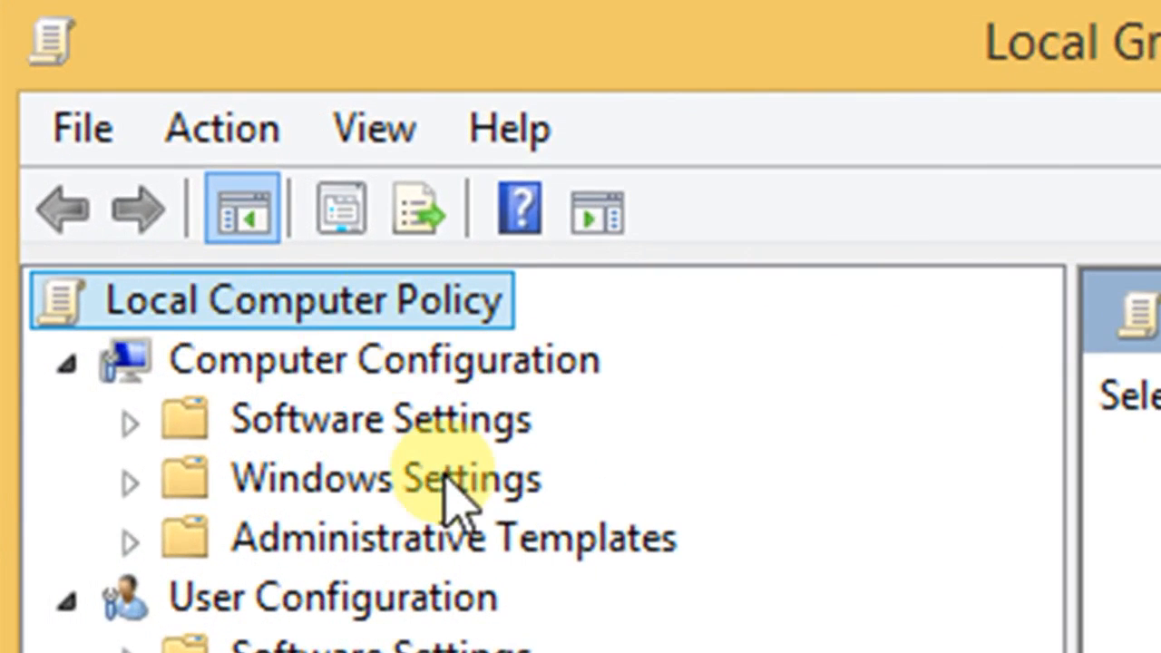
{"action": "left_click", "coordinate": [451, 536]}
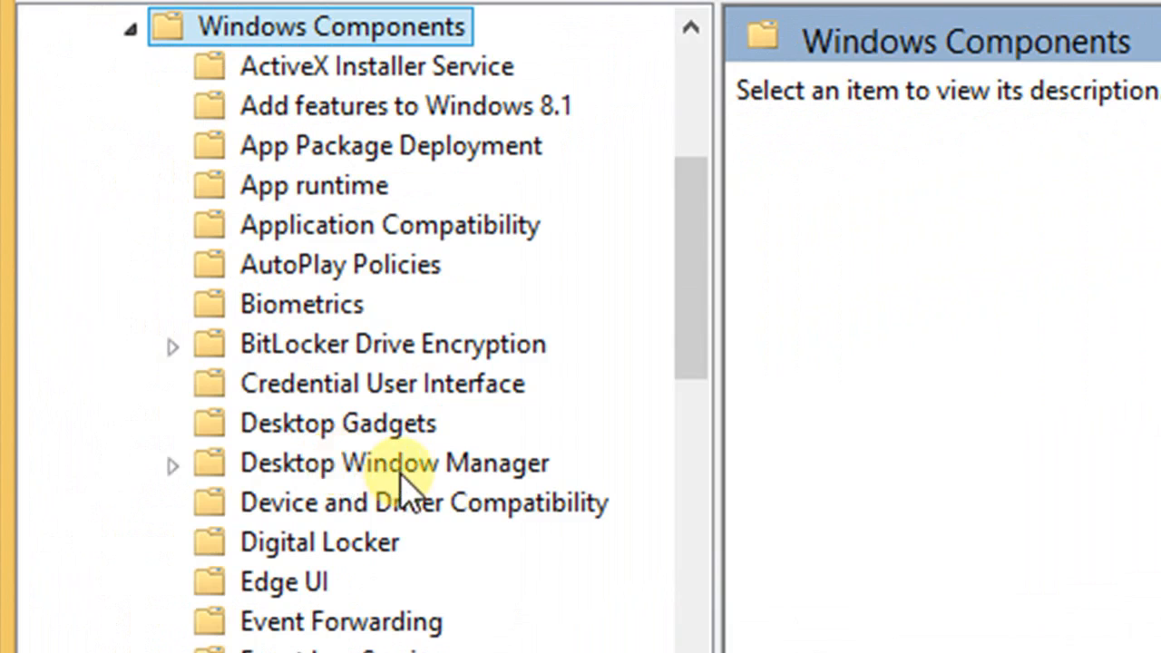
{"action": "left_click", "coordinate": [391, 344]}
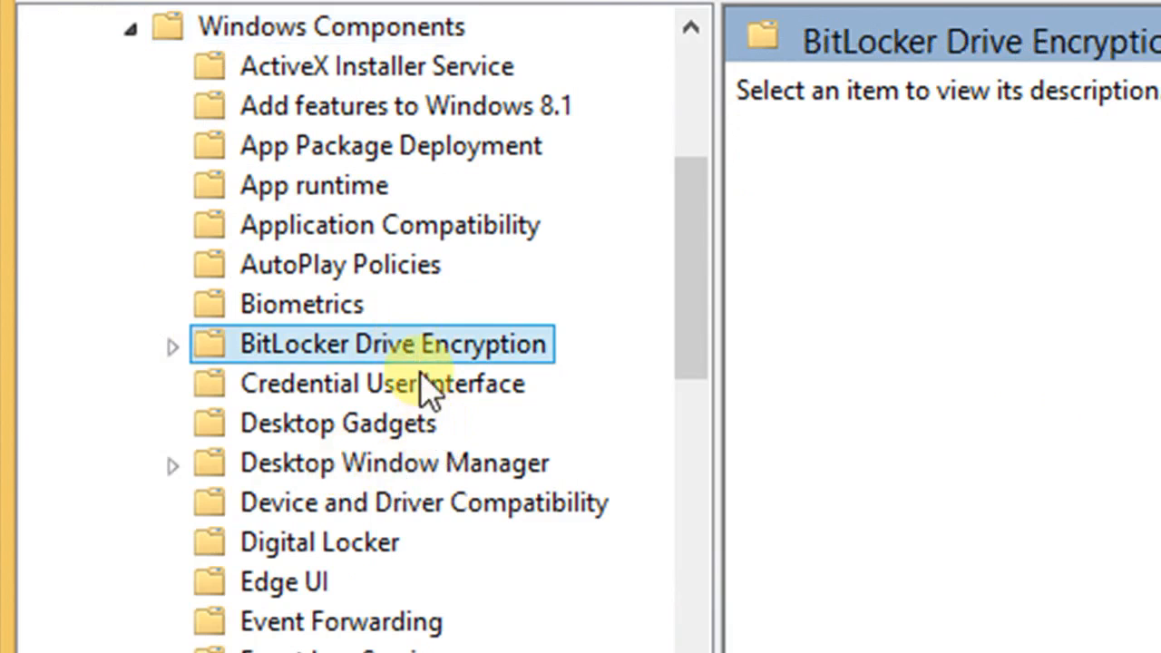
{"action": "left_click", "coordinate": [172, 344]}
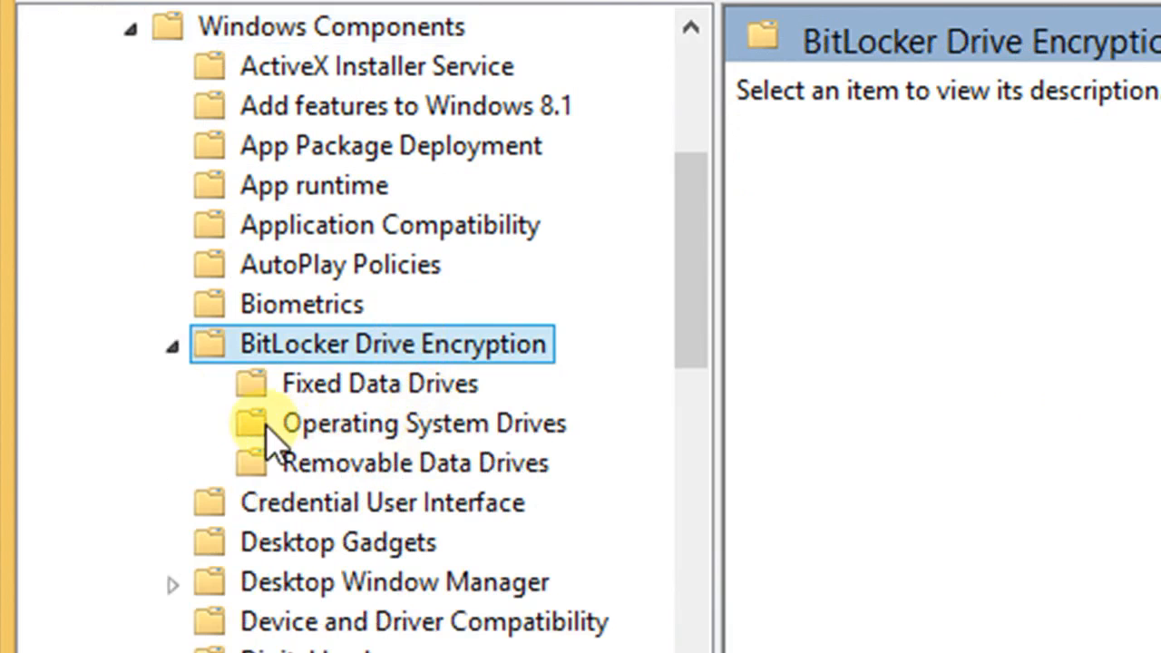
{"action": "left_click", "coordinate": [422, 423]}
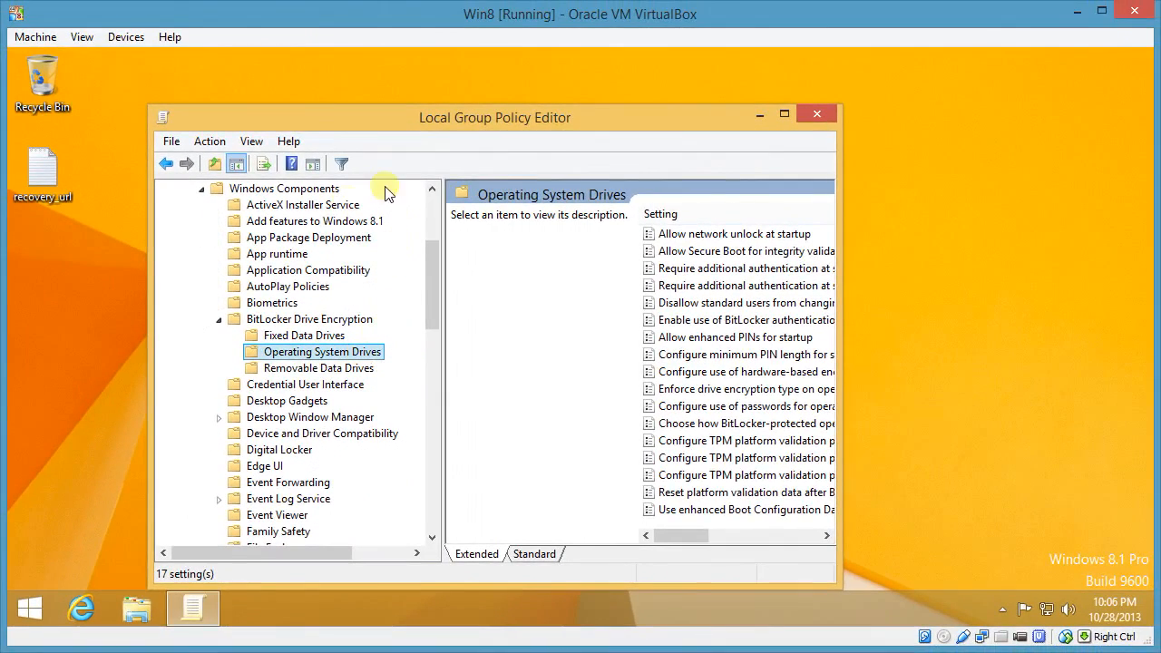
{"action": "left_click", "coordinate": [263, 163]}
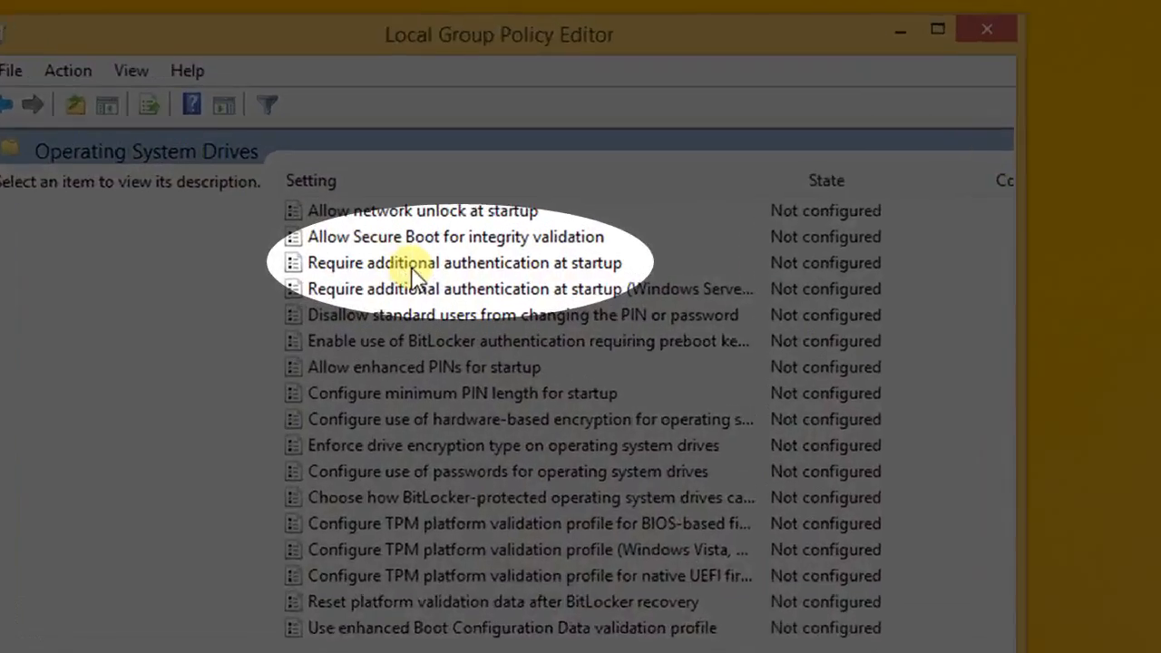
{"action": "left_click", "coordinate": [463, 262]}
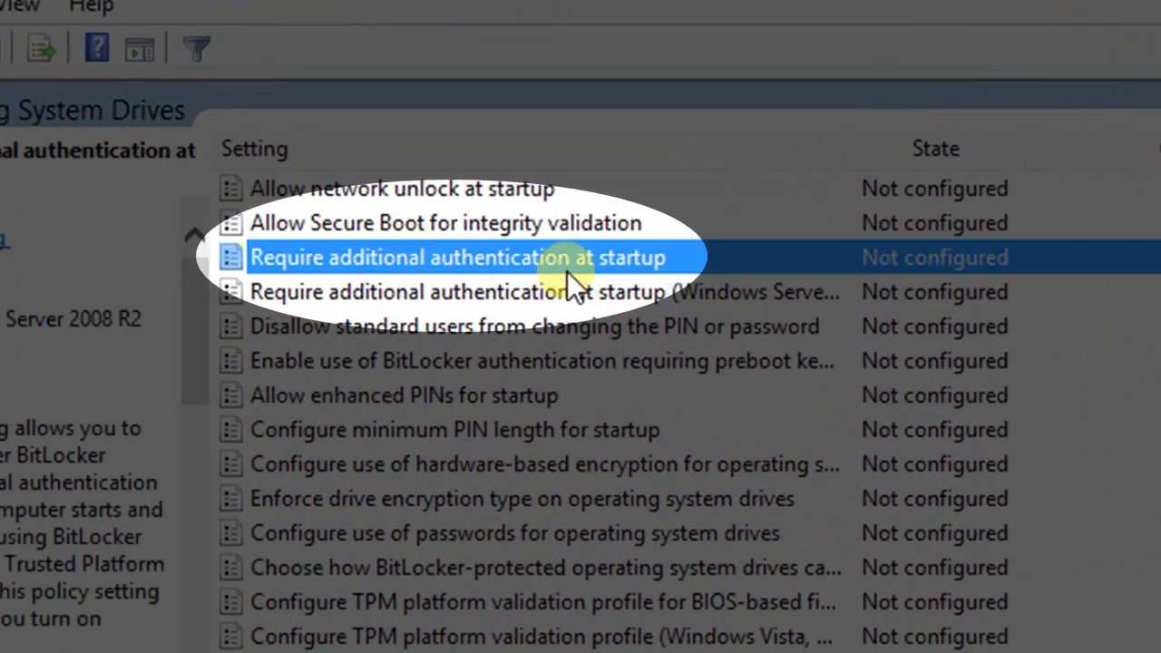
{"action": "mouse_move", "coordinate": [549, 266]}
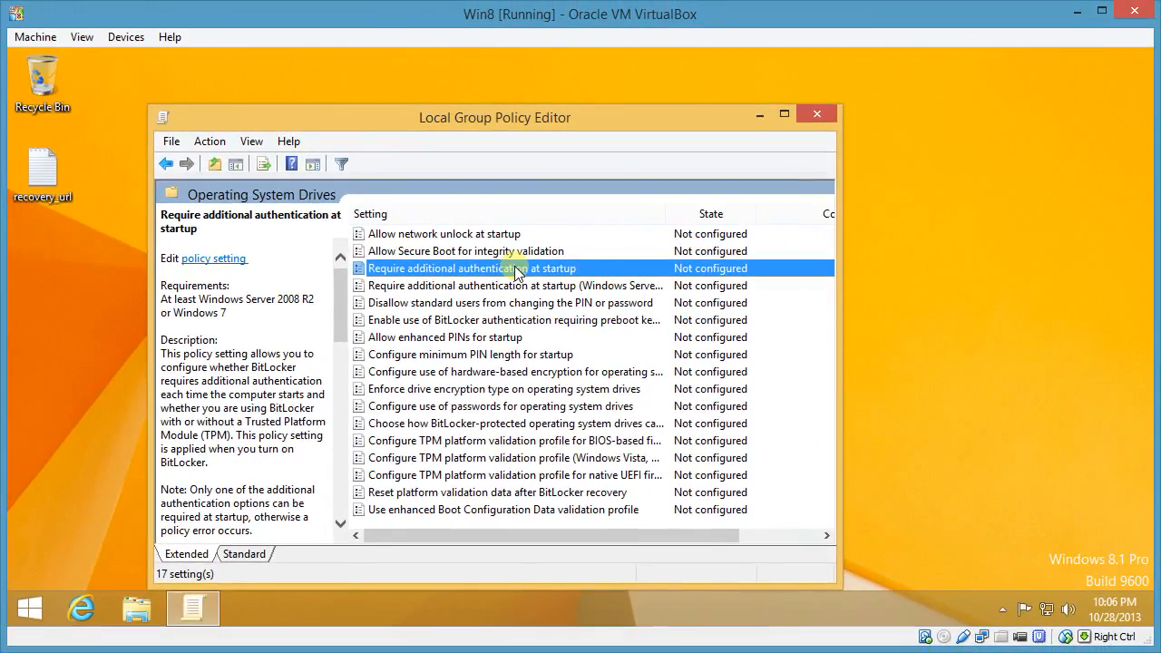
- Enable 'Require additional authentication at startup' and close the Group Policy Editor
{"action": "double_click", "coordinate": [472, 267]}
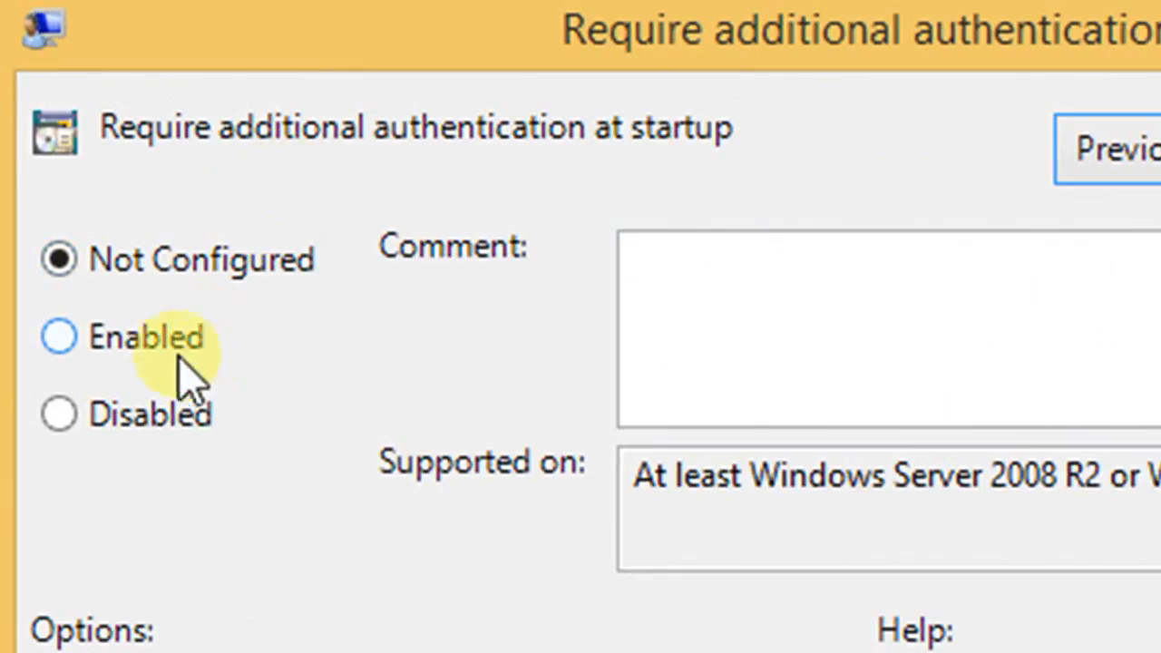
{"action": "left_click", "coordinate": [58, 337]}
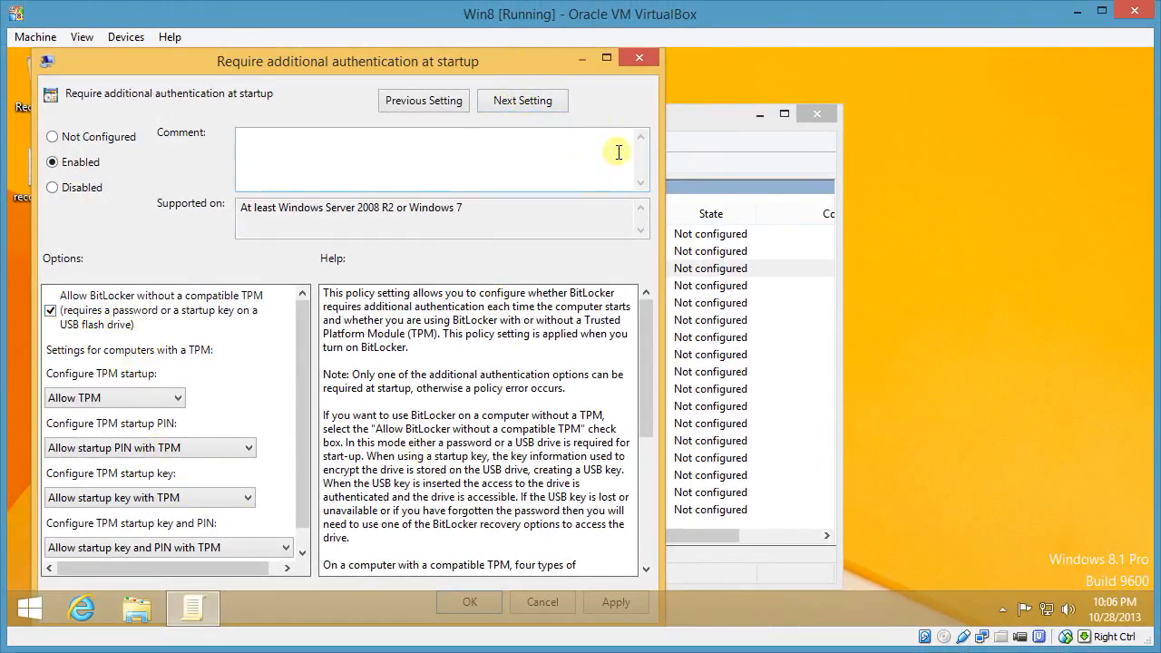
{"action": "left_click_drag", "start_coordinate": [347, 61], "coordinate": [347, 103]}
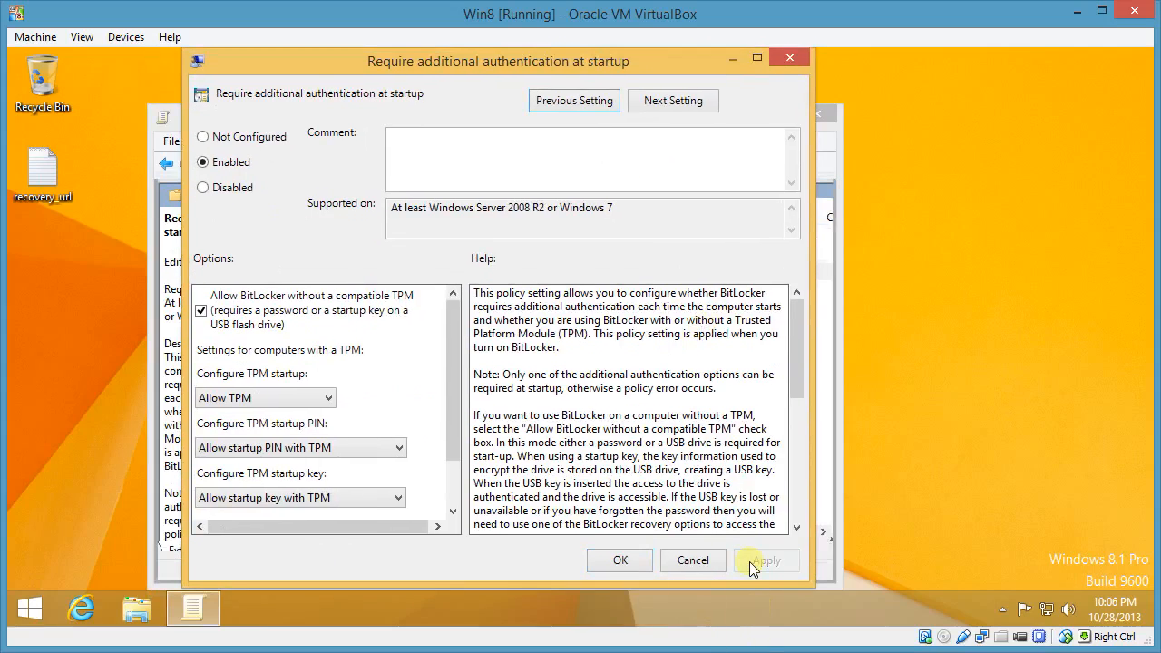
{"action": "left_click", "coordinate": [619, 559]}
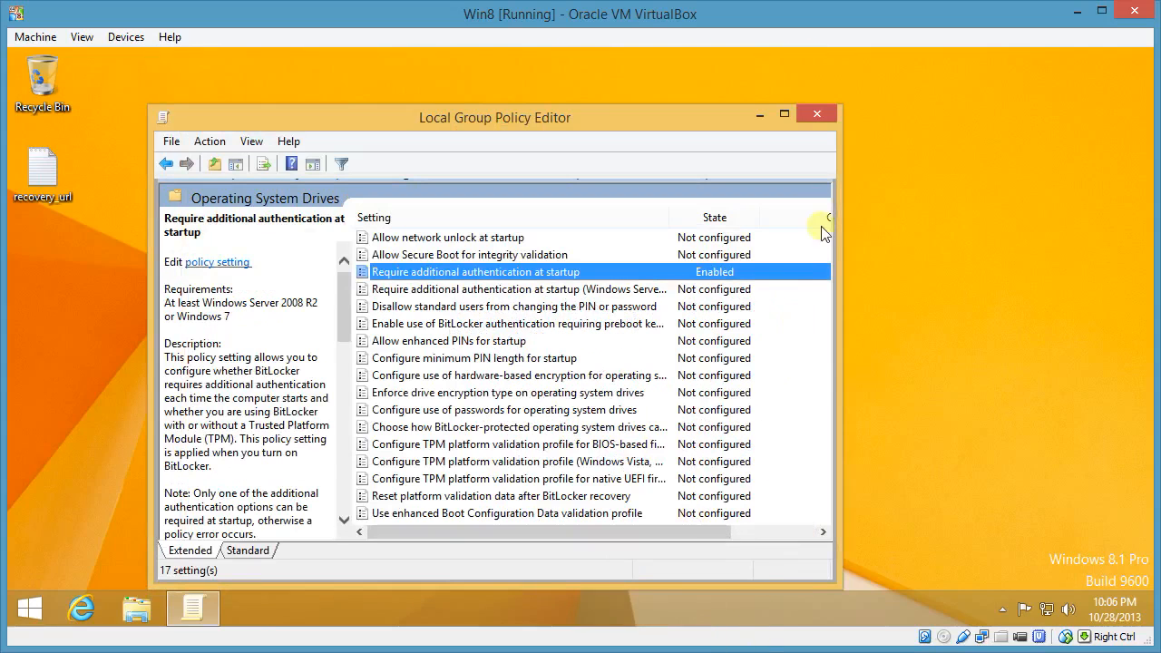
{"action": "left_click", "coordinate": [815, 113]}
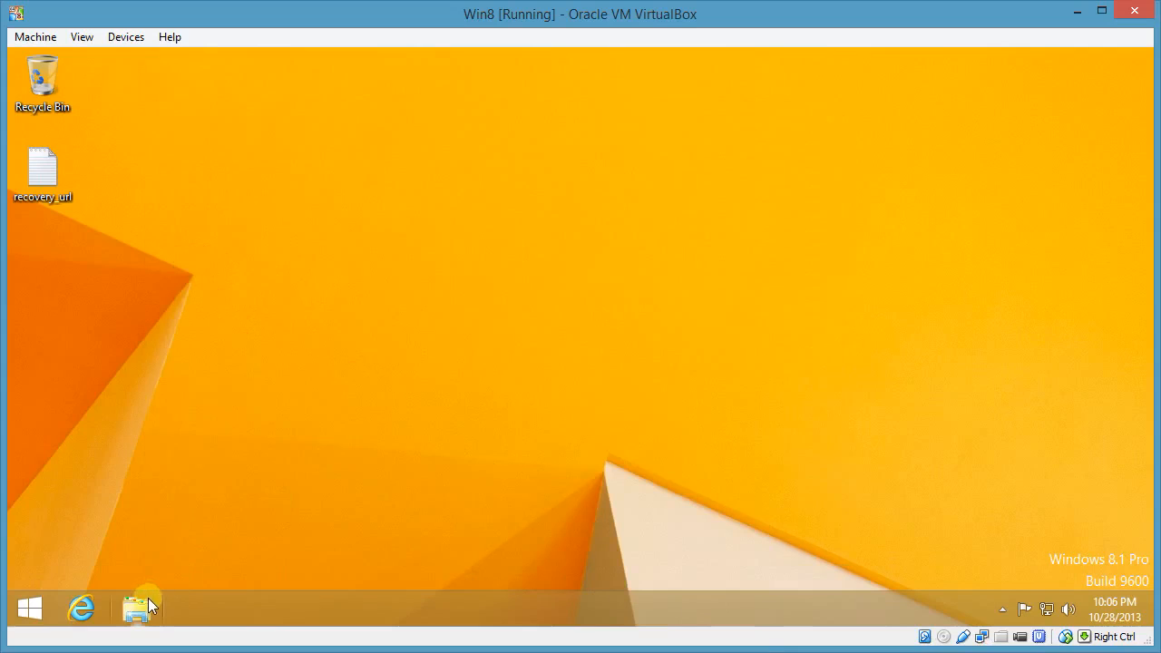
- Turn on BitLocker again for Local Disk (C:) from This PC
{"action": "left_click", "coordinate": [138, 608]}
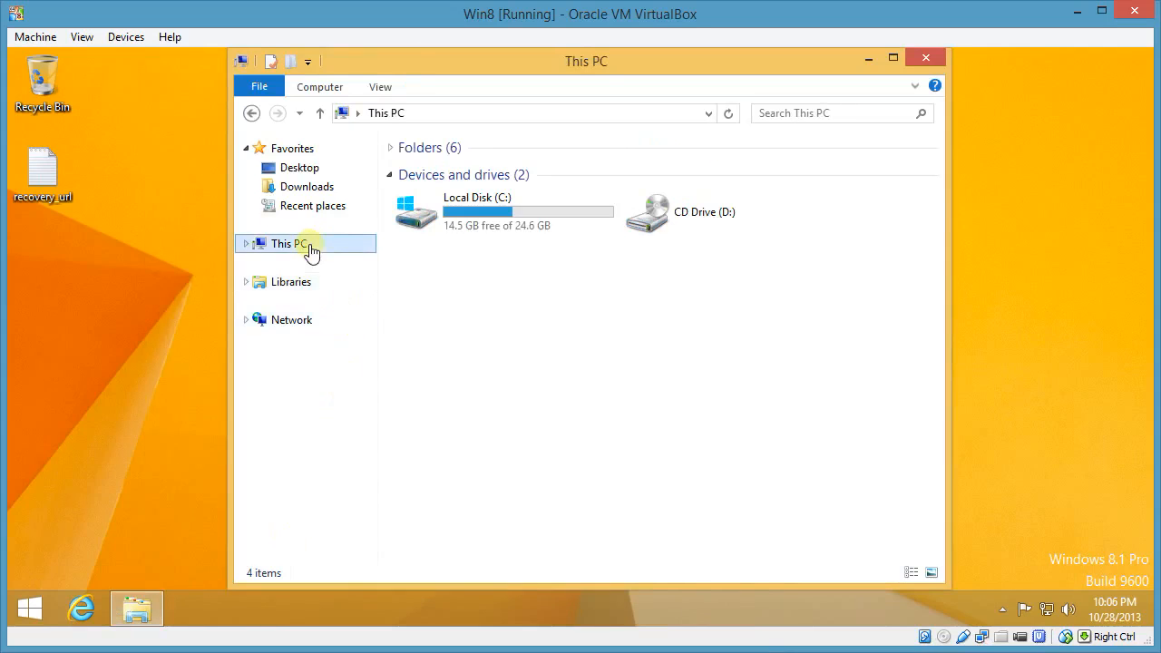
{"action": "right_click", "coordinate": [477, 211]}
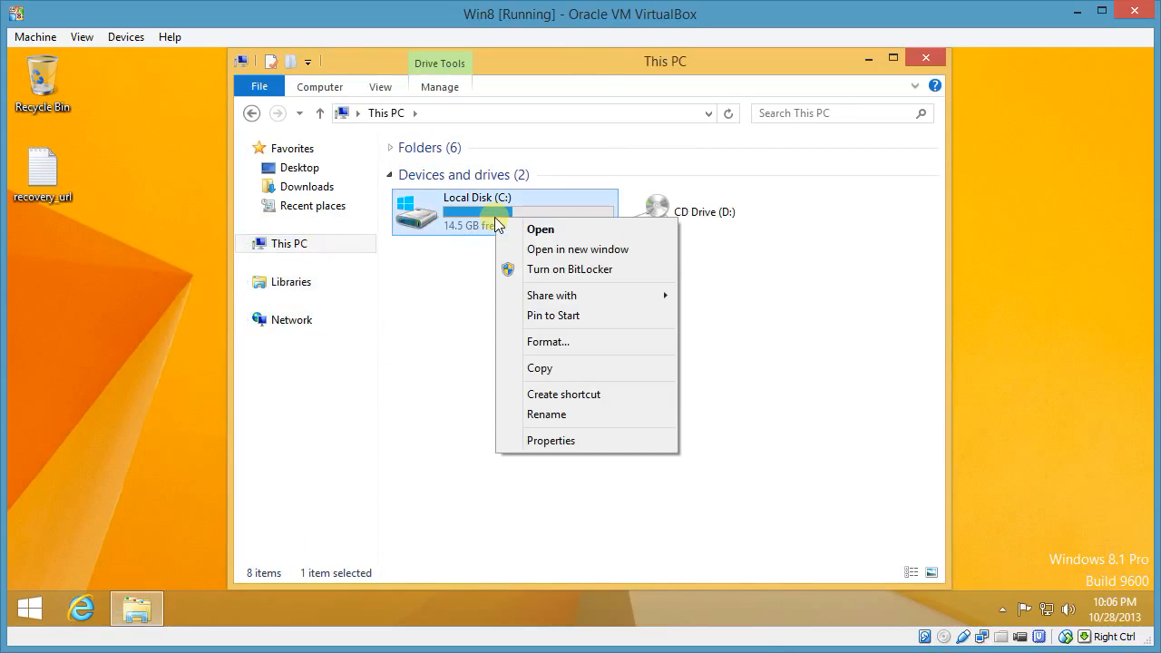
{"action": "left_click", "coordinate": [569, 270]}
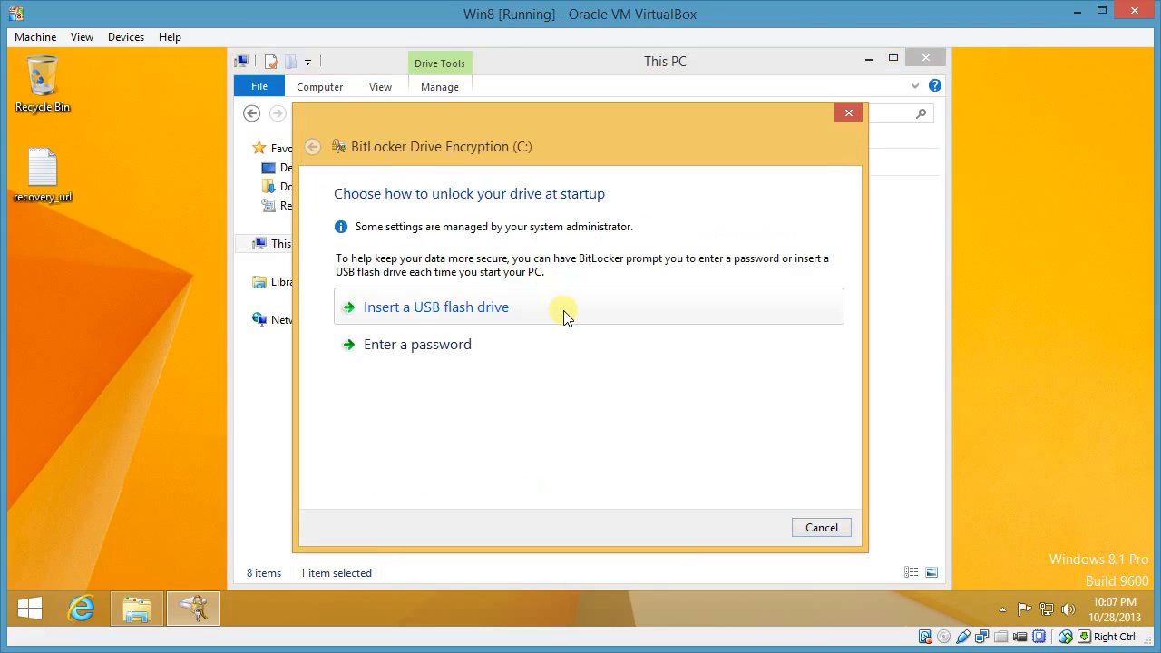
{"action": "mouse_move", "coordinate": [483, 406]}
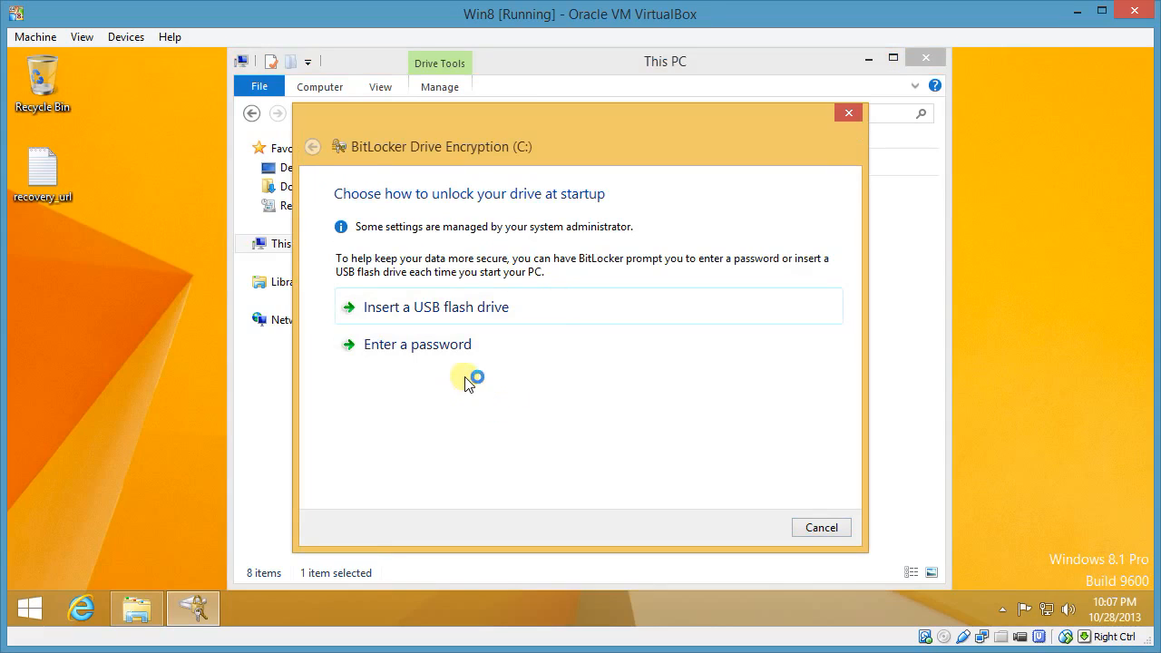
{"action": "mouse_move", "coordinate": [438, 393]}
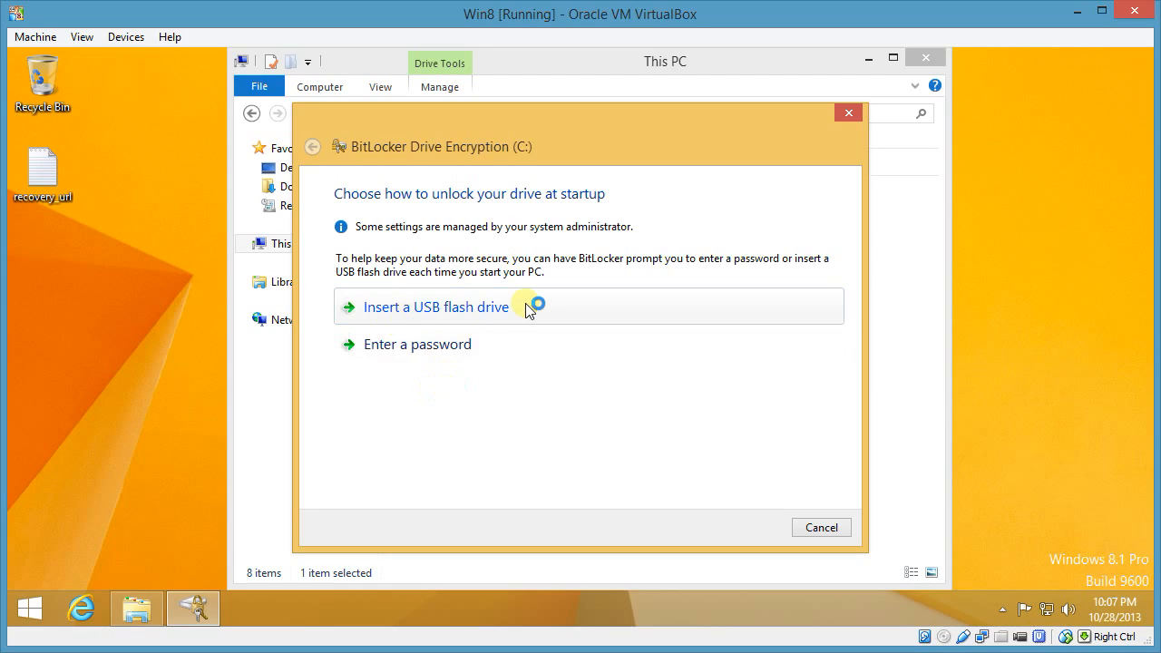
{"action": "mouse_move", "coordinate": [471, 314]}
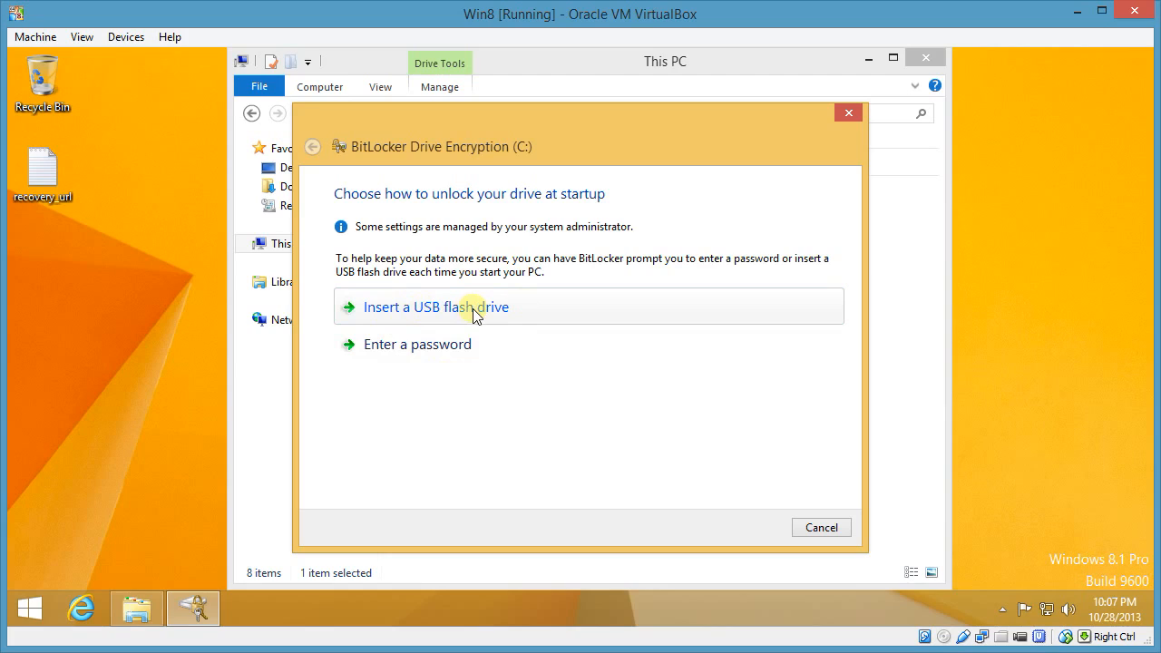
{"action": "mouse_move", "coordinate": [562, 197]}
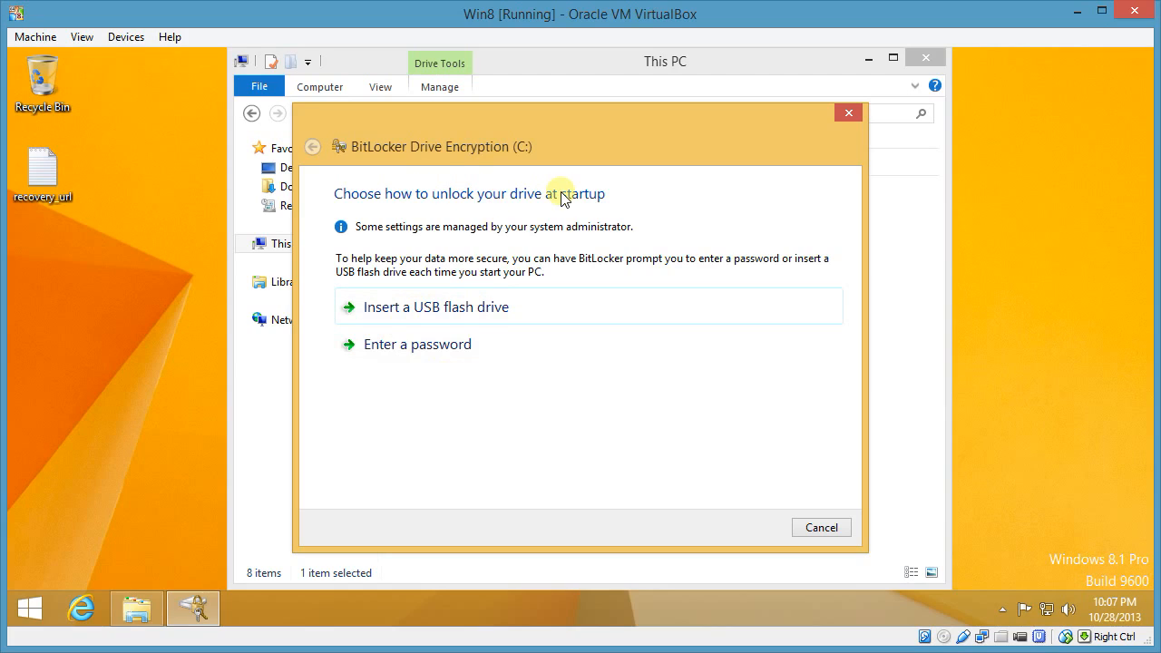
{"action": "mouse_move", "coordinate": [490, 404]}
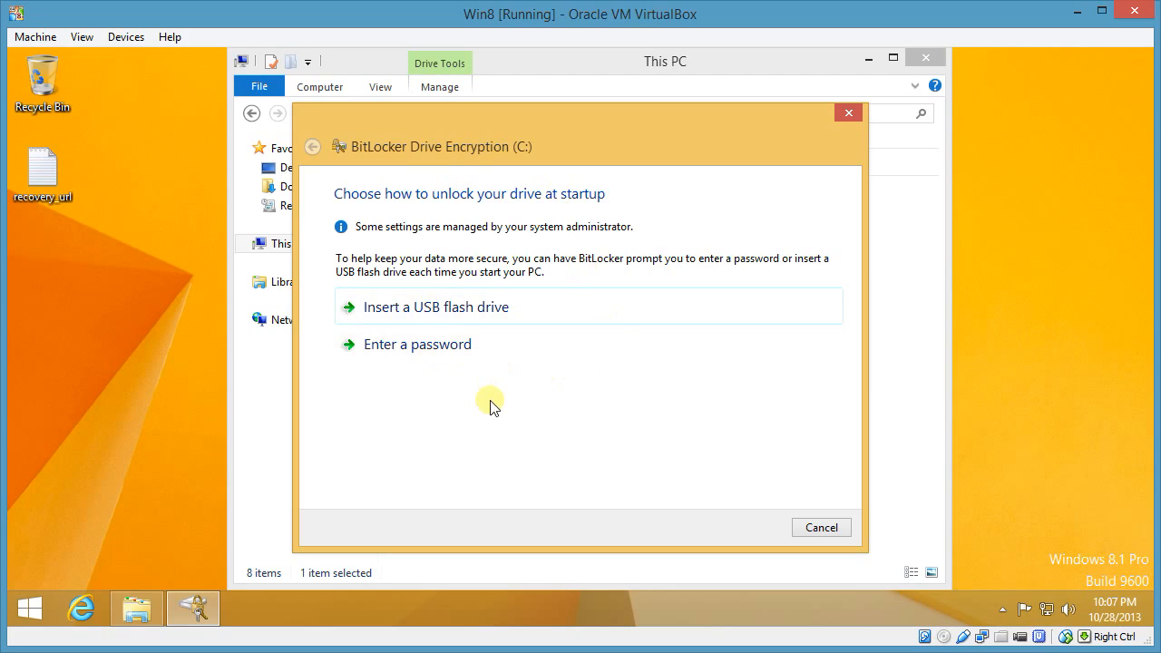
{"action": "mouse_move", "coordinate": [439, 390]}
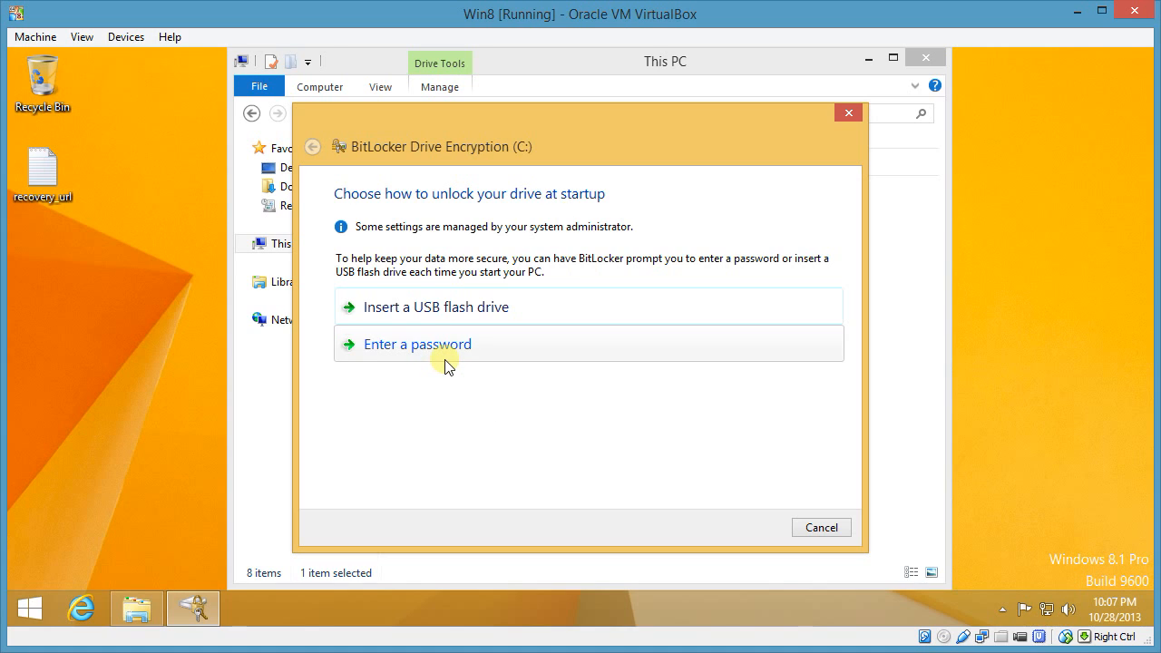
- Cancel BitLocker setup at the USB/password unlock choice and confirm
{"action": "left_click", "coordinate": [819, 527]}
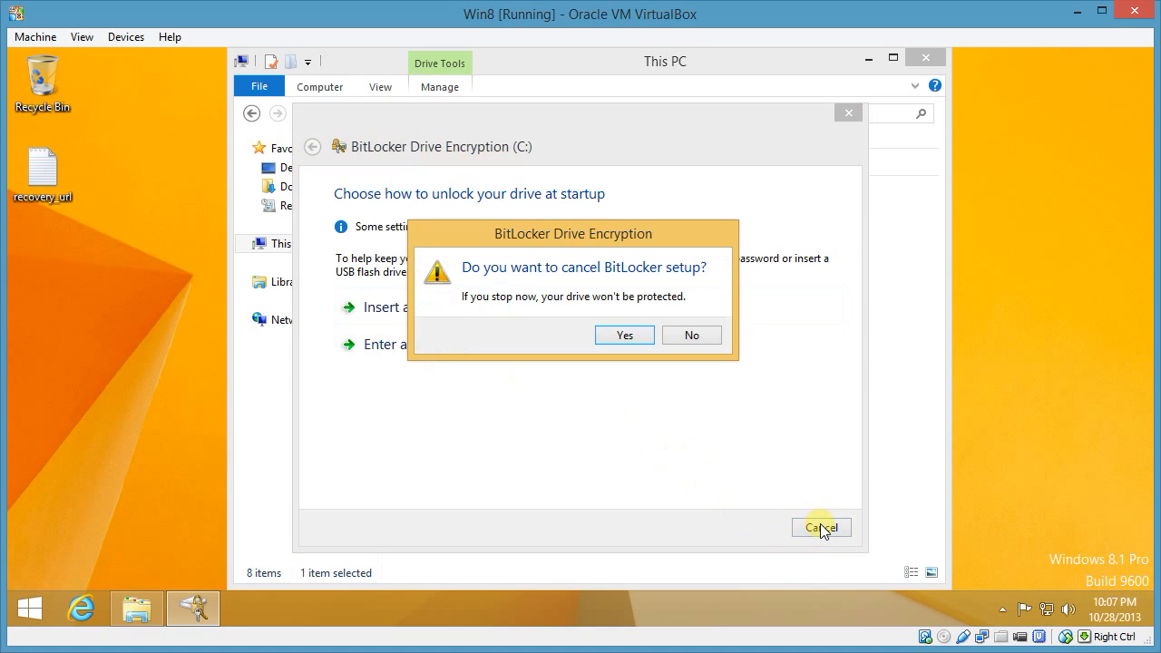
{"action": "left_click", "coordinate": [624, 335]}
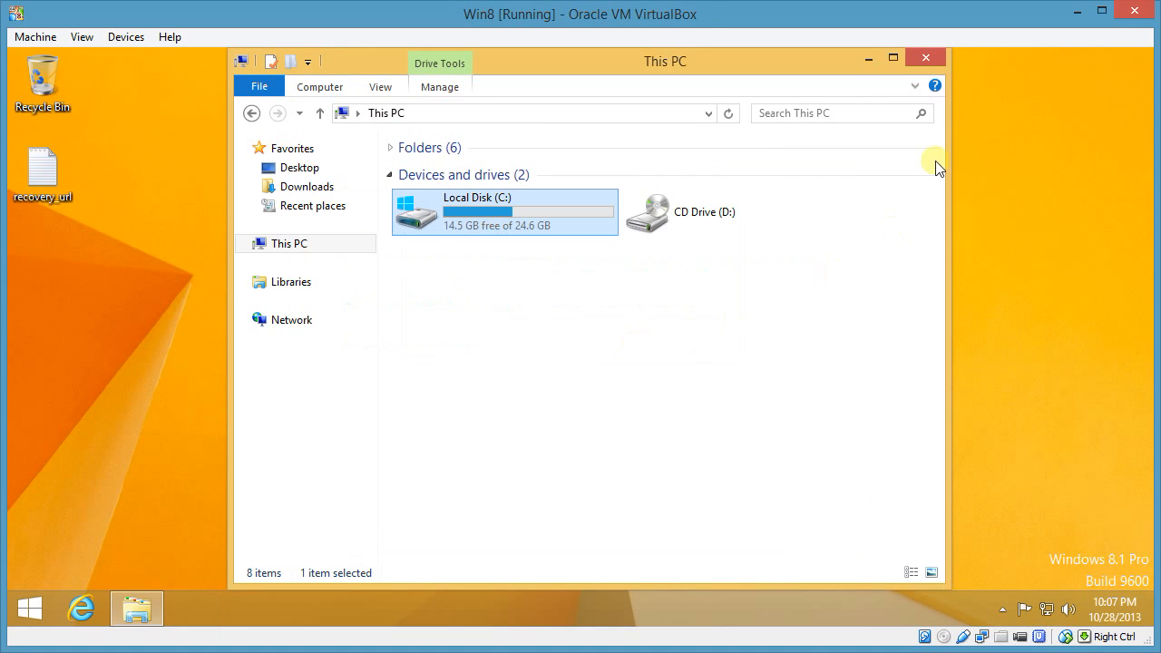
- Close the This PC window
{"action": "left_click", "coordinate": [925, 57]}
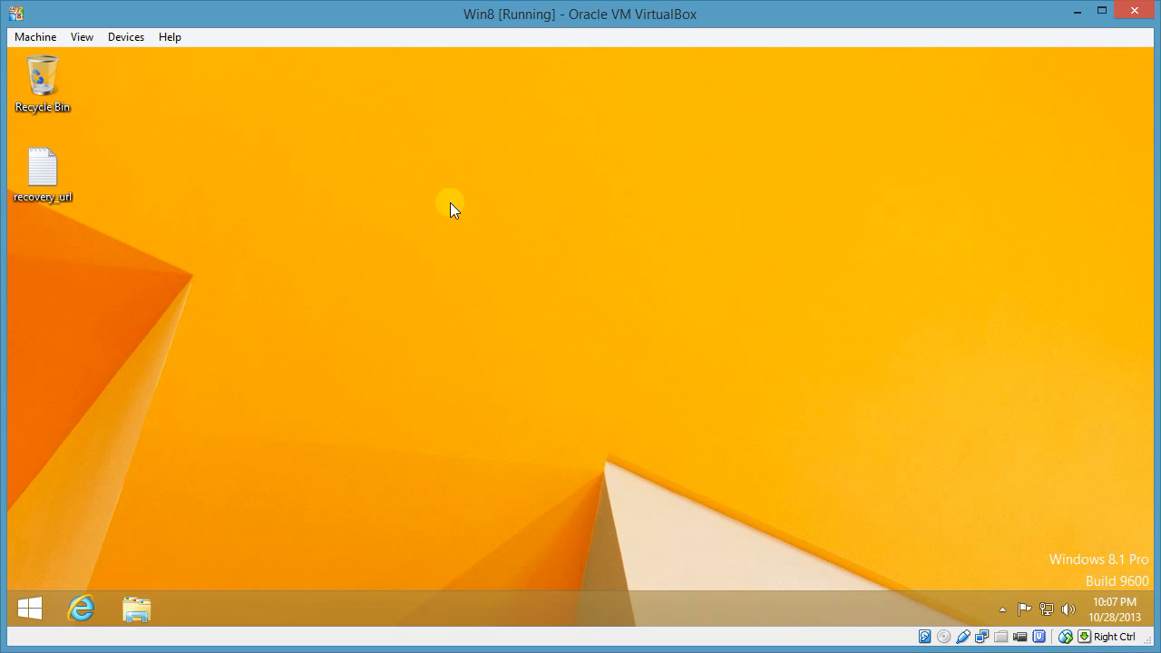
{"action": "mouse_move", "coordinate": [426, 218]}
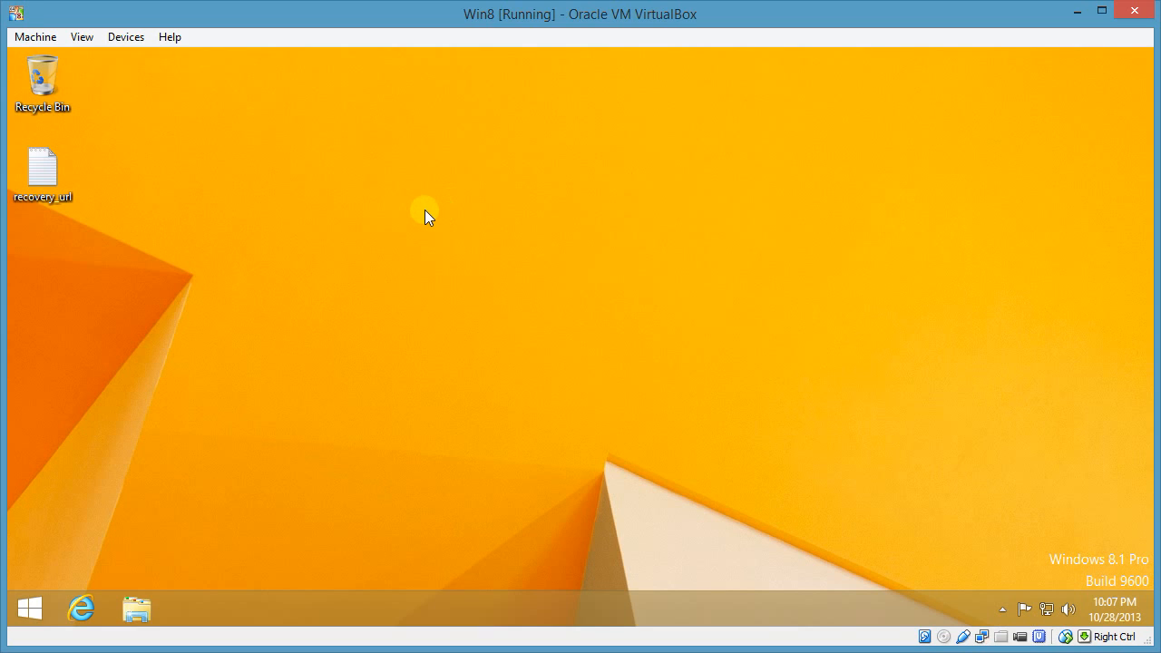
{"action": "mouse_move", "coordinate": [340, 202]}
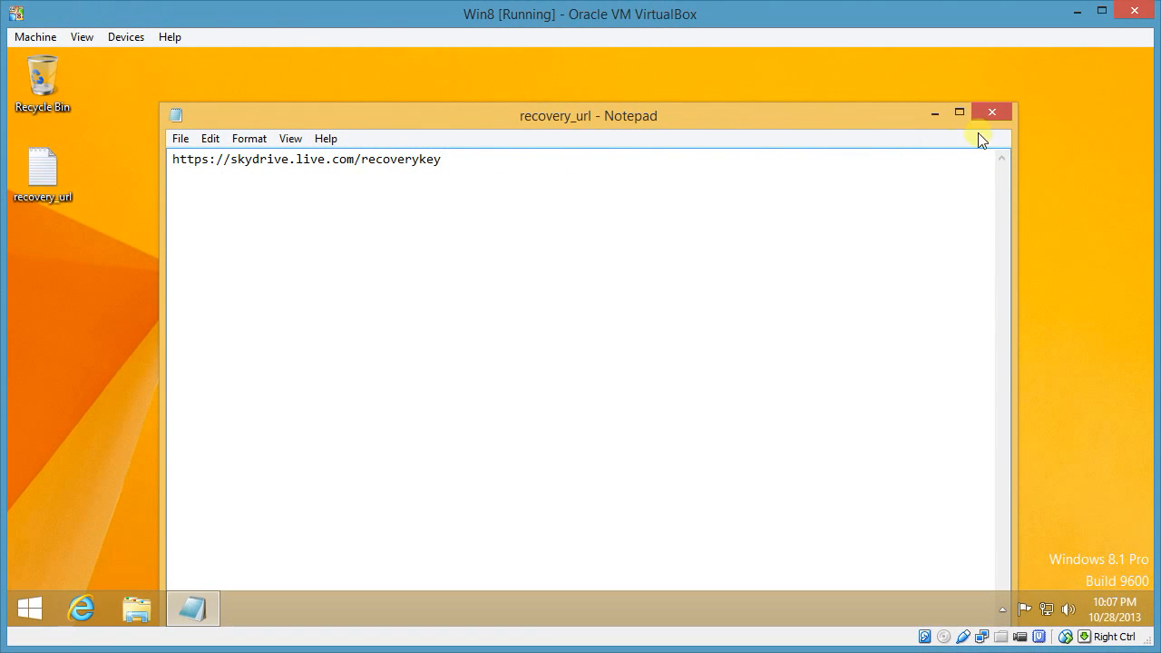
- Close the recovery_url note in Notepad
{"action": "left_click", "coordinate": [991, 112]}
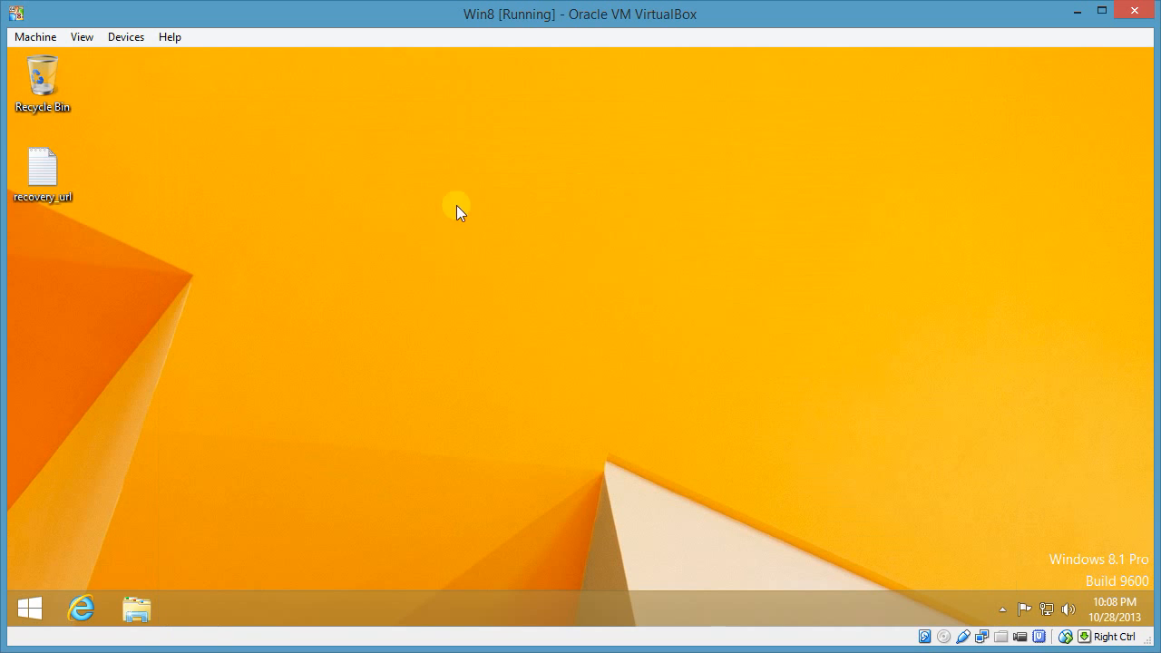
{"action": "mouse_move", "coordinate": [389, 238]}
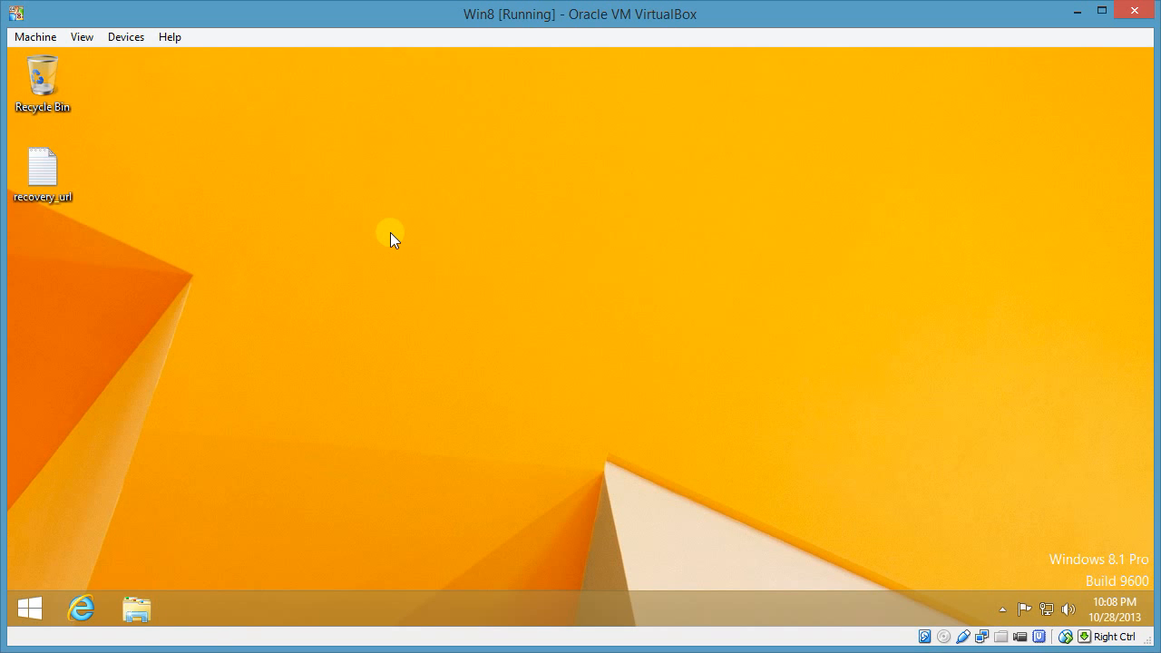